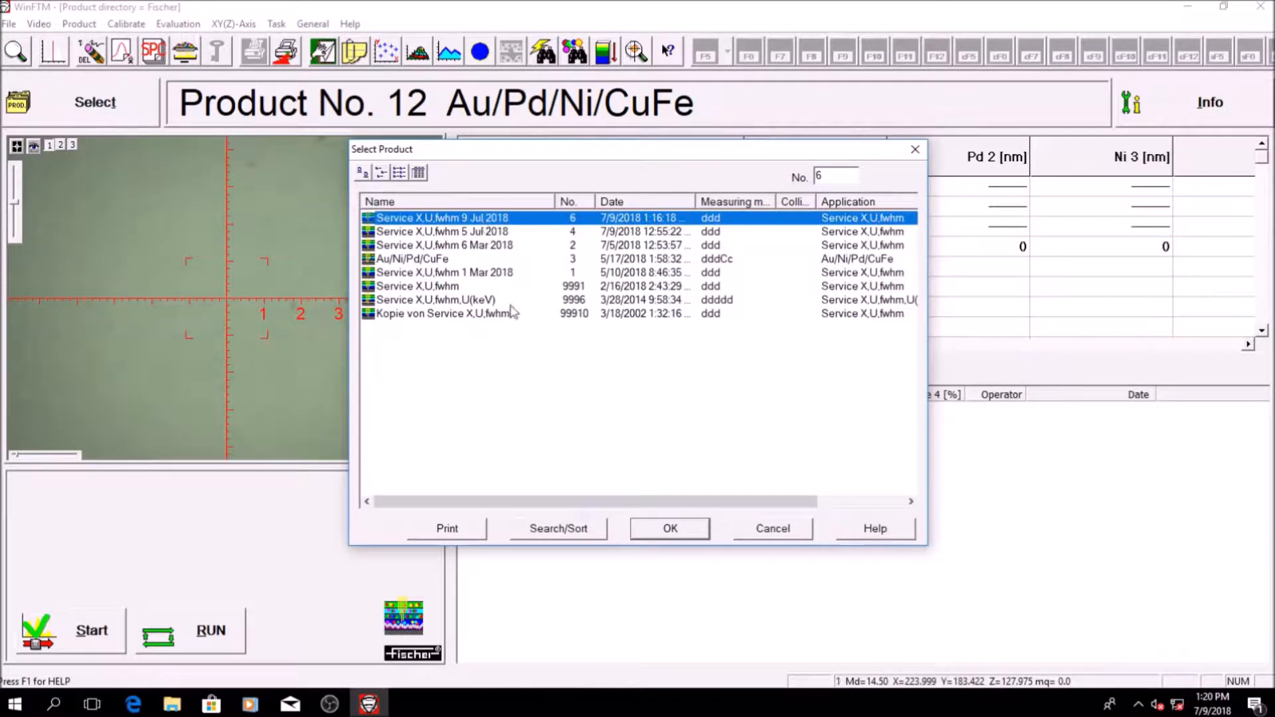
- Load product No. 6 'Service X,U,fwhm 9 Jul 2018' from the Select Product dialog
{"action": "left_click", "coordinate": [669, 528]}
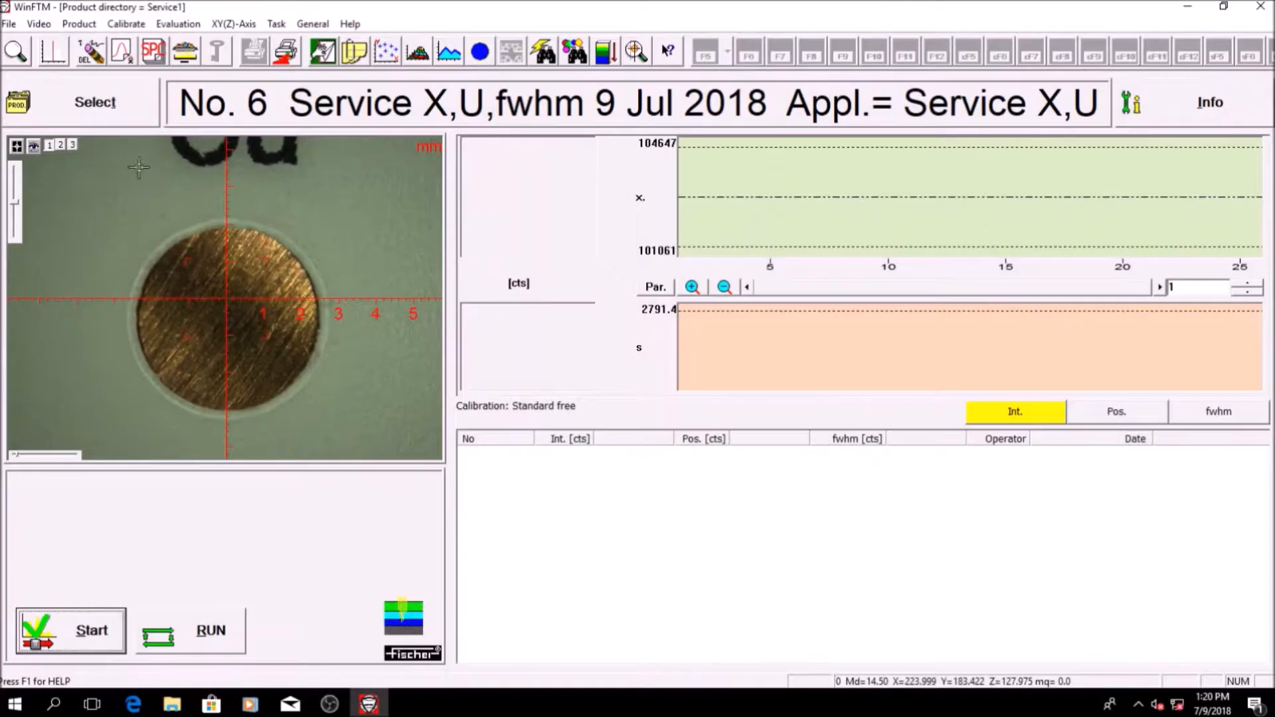
- Magnify the live view and run a single stabilisation measurement on the copper standard
{"action": "left_click", "coordinate": [72, 144]}
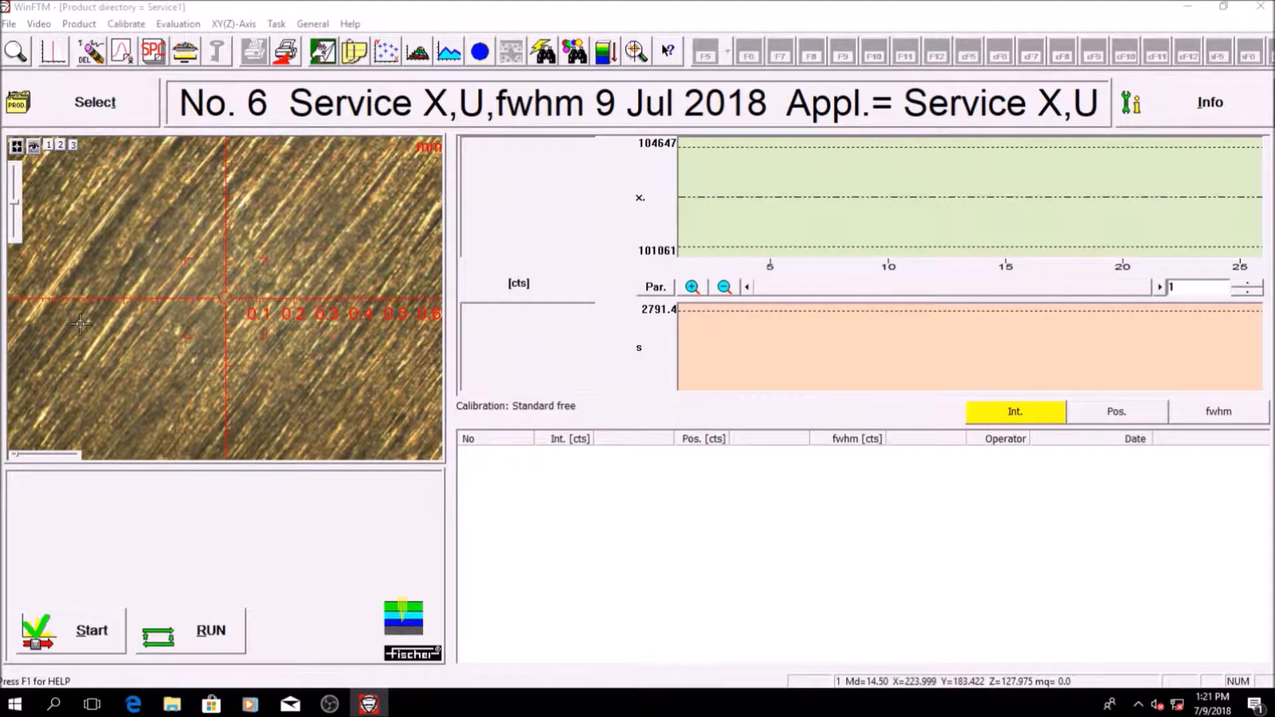
{"action": "left_click", "coordinate": [78, 23]}
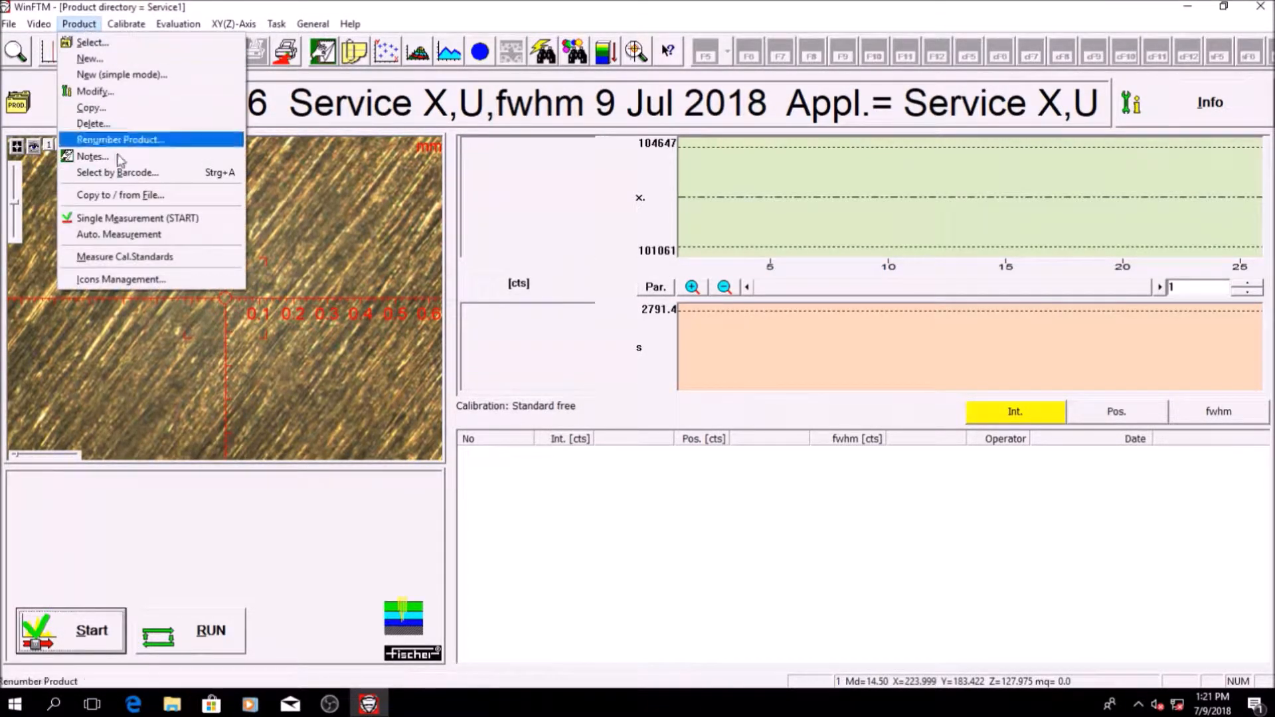
{"action": "left_click", "coordinate": [137, 218]}
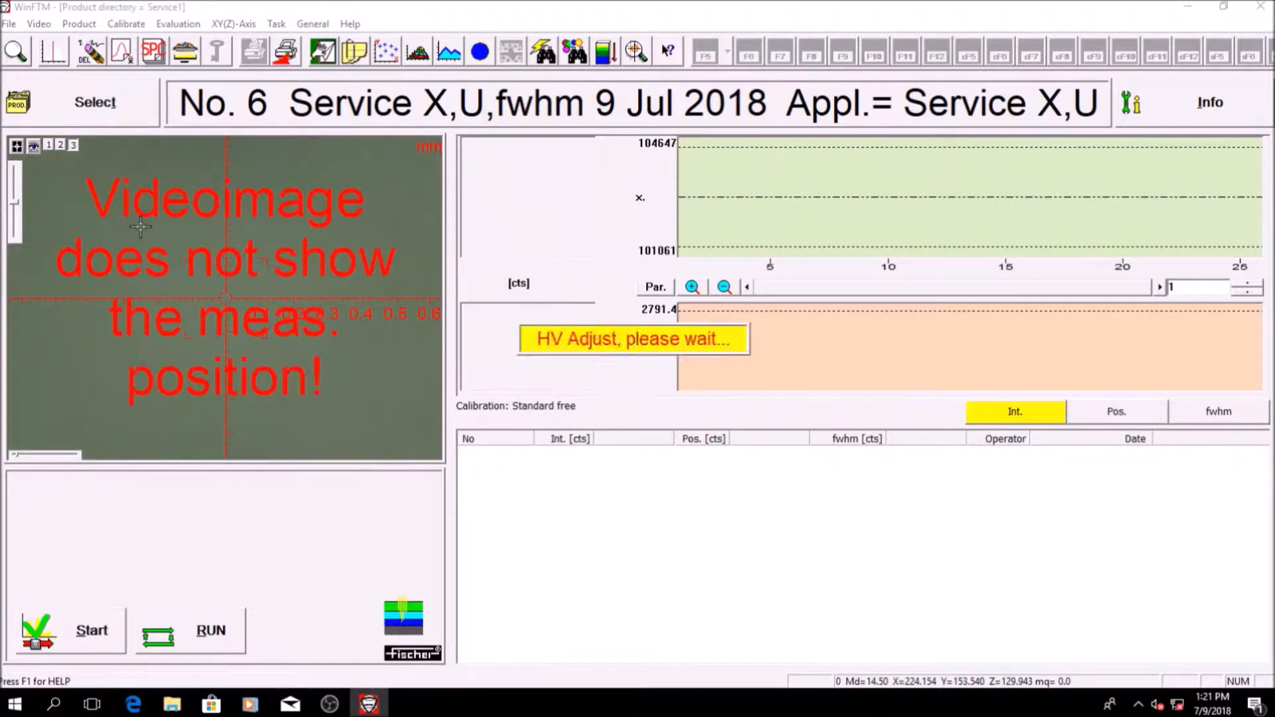
{"action": "left_click", "coordinate": [92, 629]}
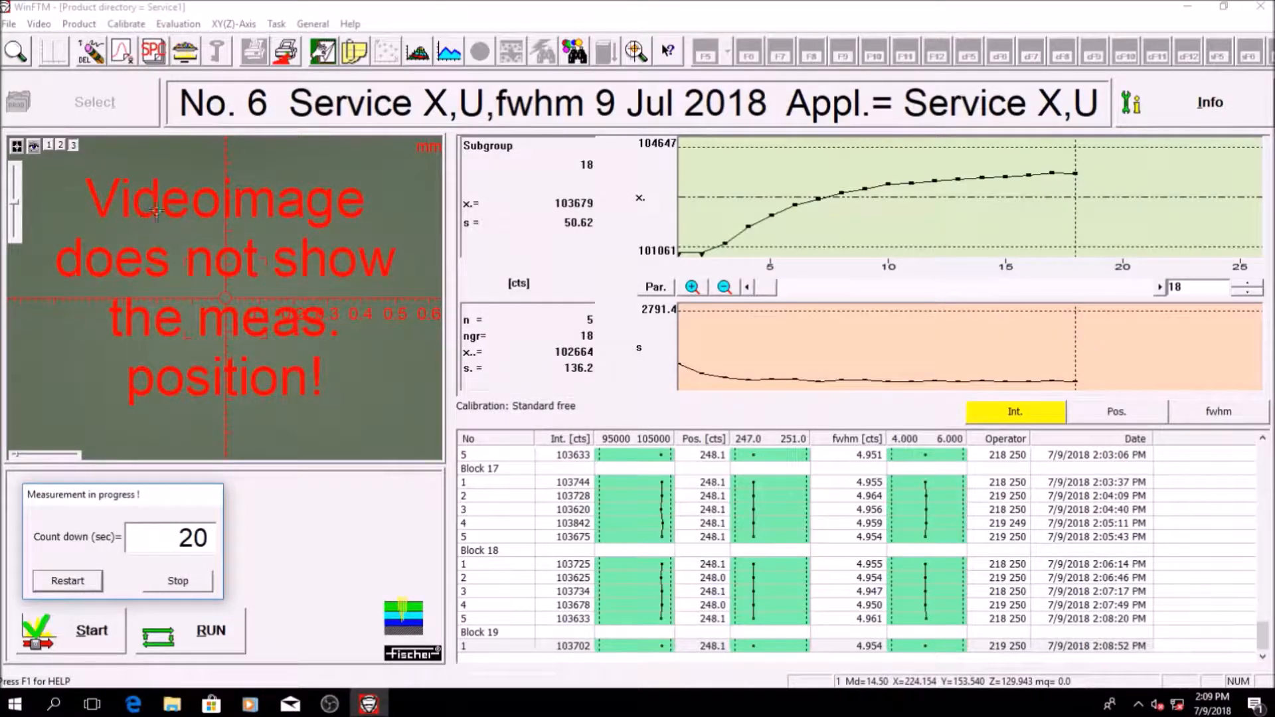
{"action": "left_click", "coordinate": [176, 580]}
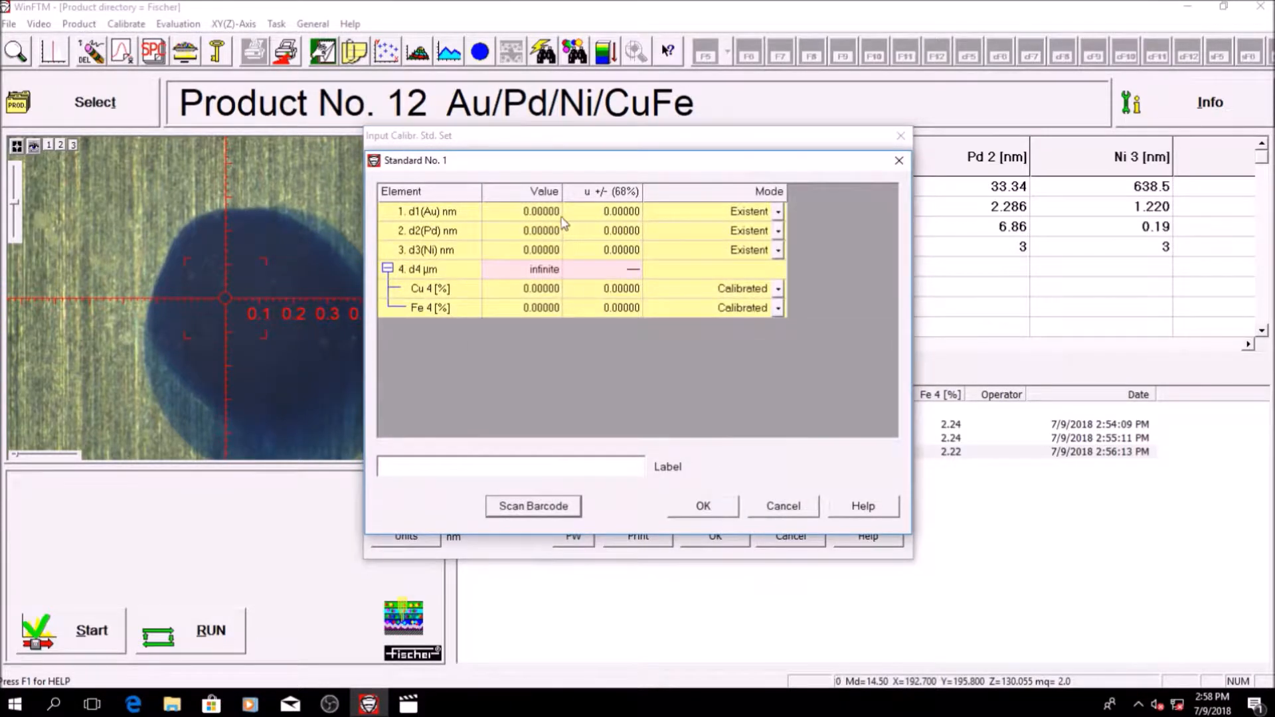
- Enter 30 nm Pd and 900 nm Ni for Standard No. 1 and accept automatic layer 4 assignment
{"action": "type", "text": "30"}
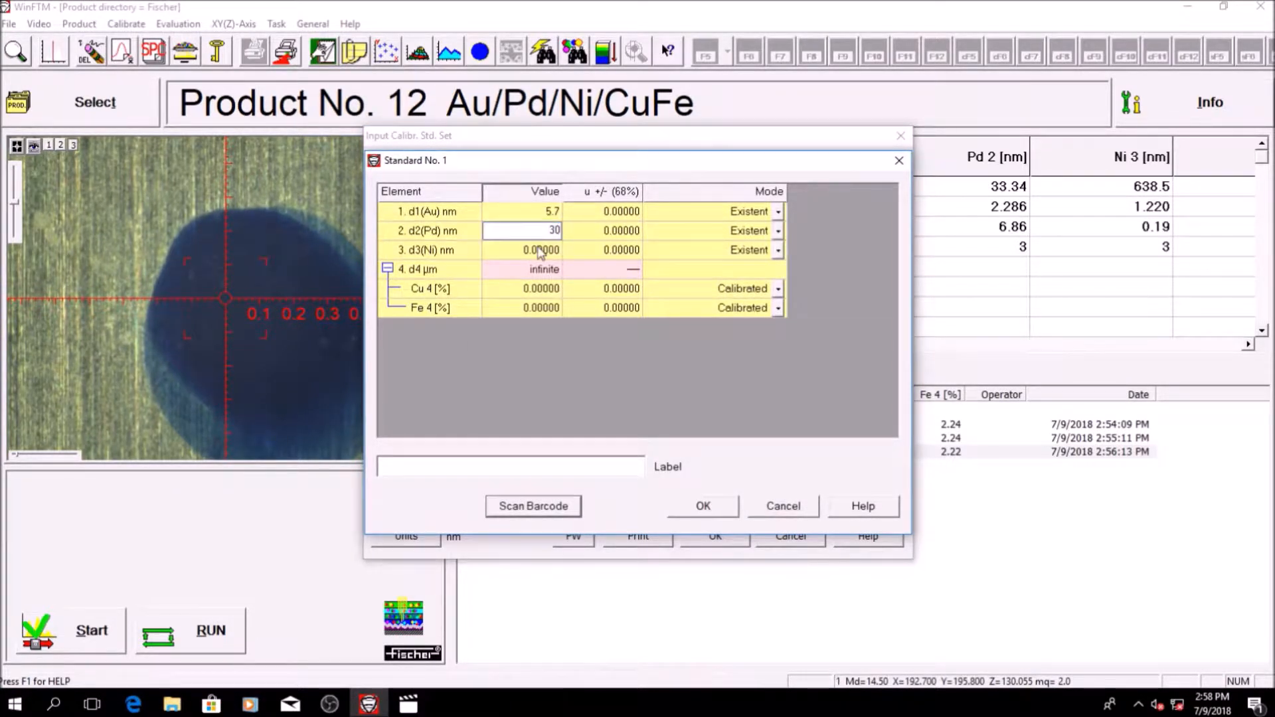
{"action": "type", "text": "900"}
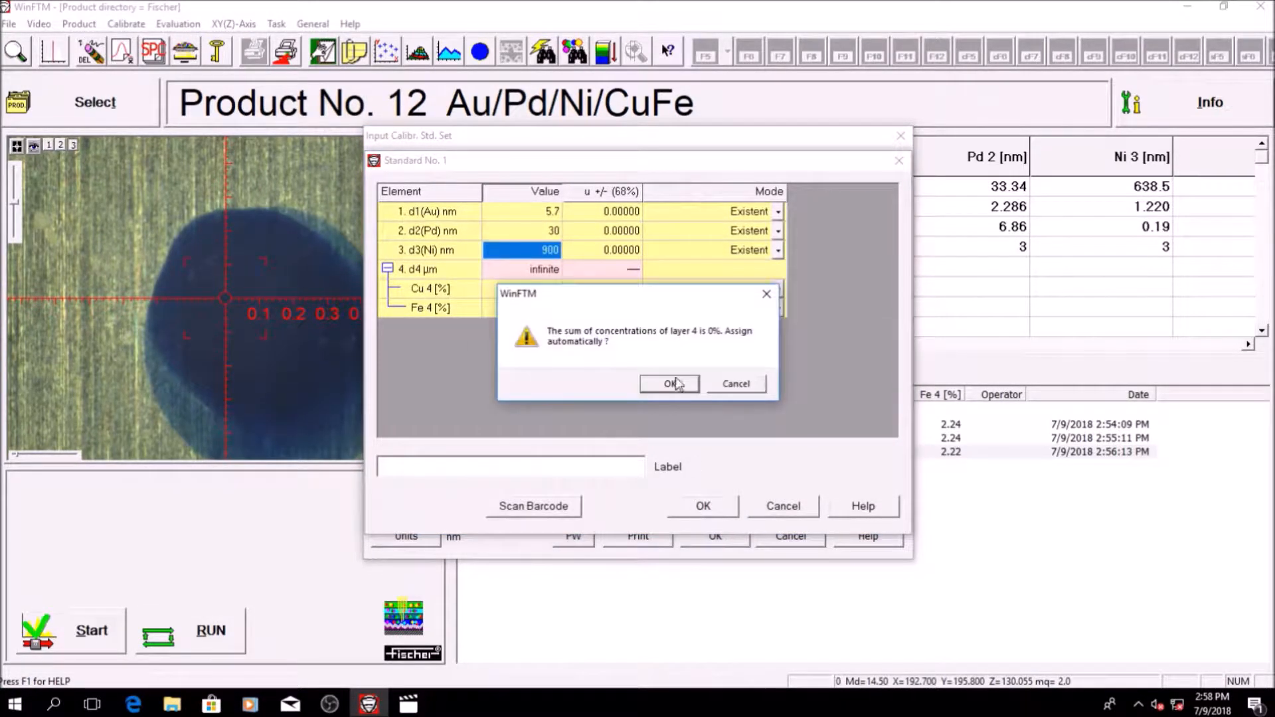
{"action": "left_click", "coordinate": [668, 383]}
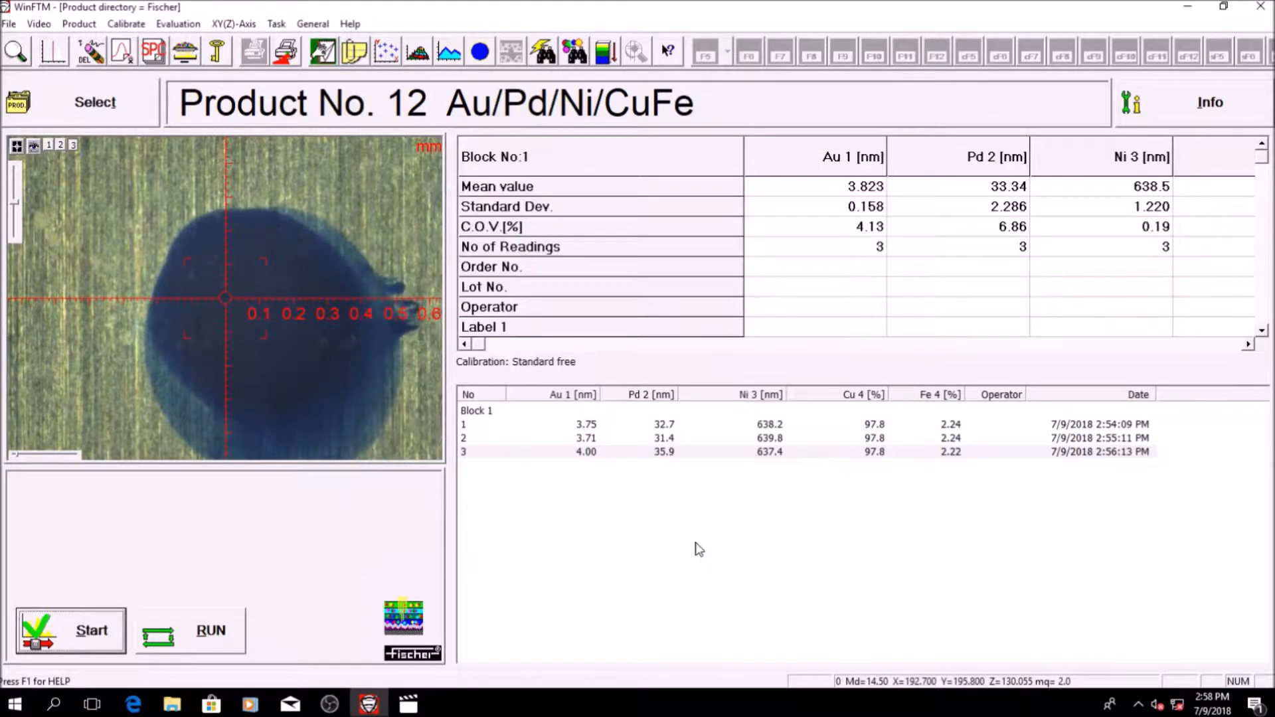
- Enter the calibration measurement screen for No. 100 Au/Pd/Ni/CuFe via Calibrate..
{"action": "left_click", "coordinate": [125, 23]}
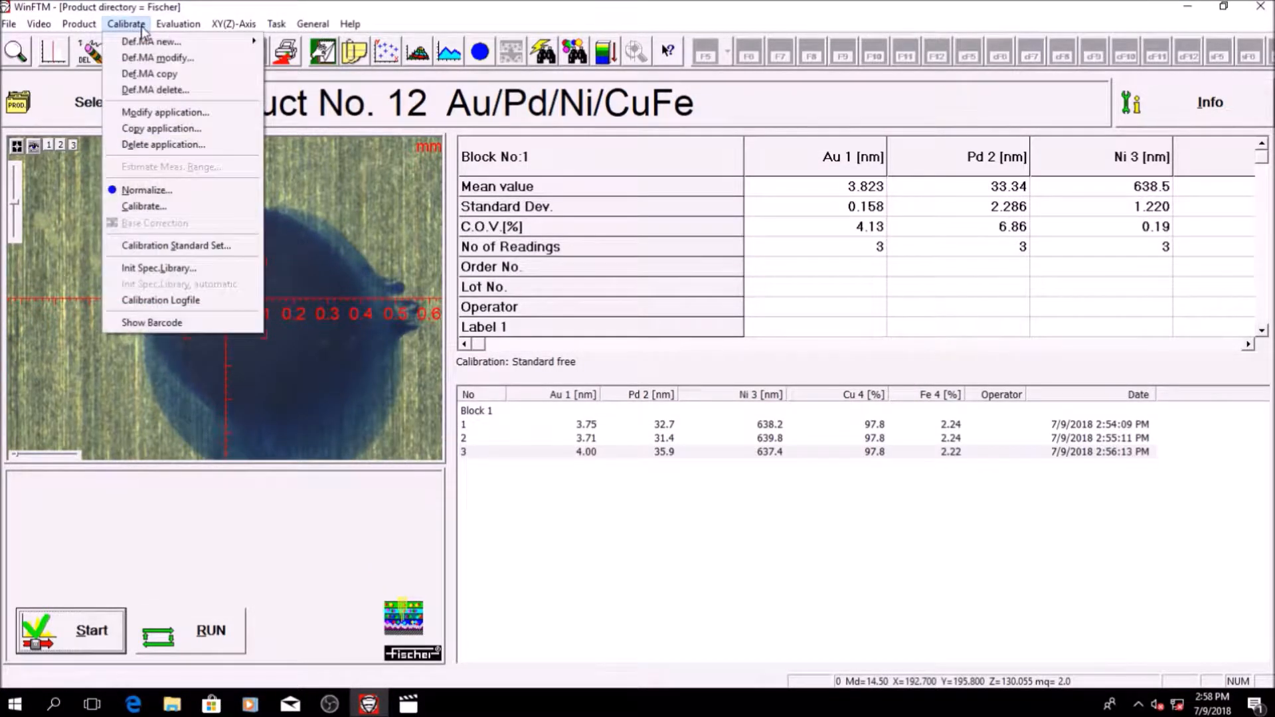
{"action": "left_click", "coordinate": [143, 206]}
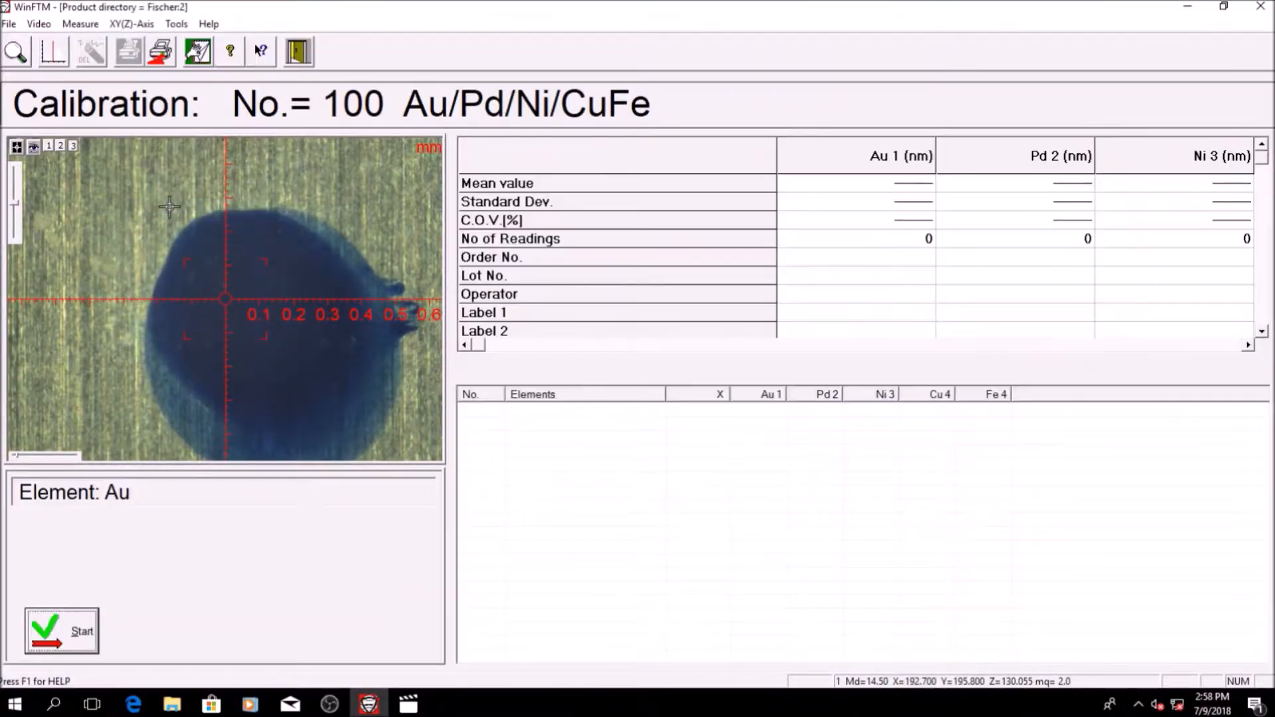
{"action": "left_click", "coordinate": [130, 22]}
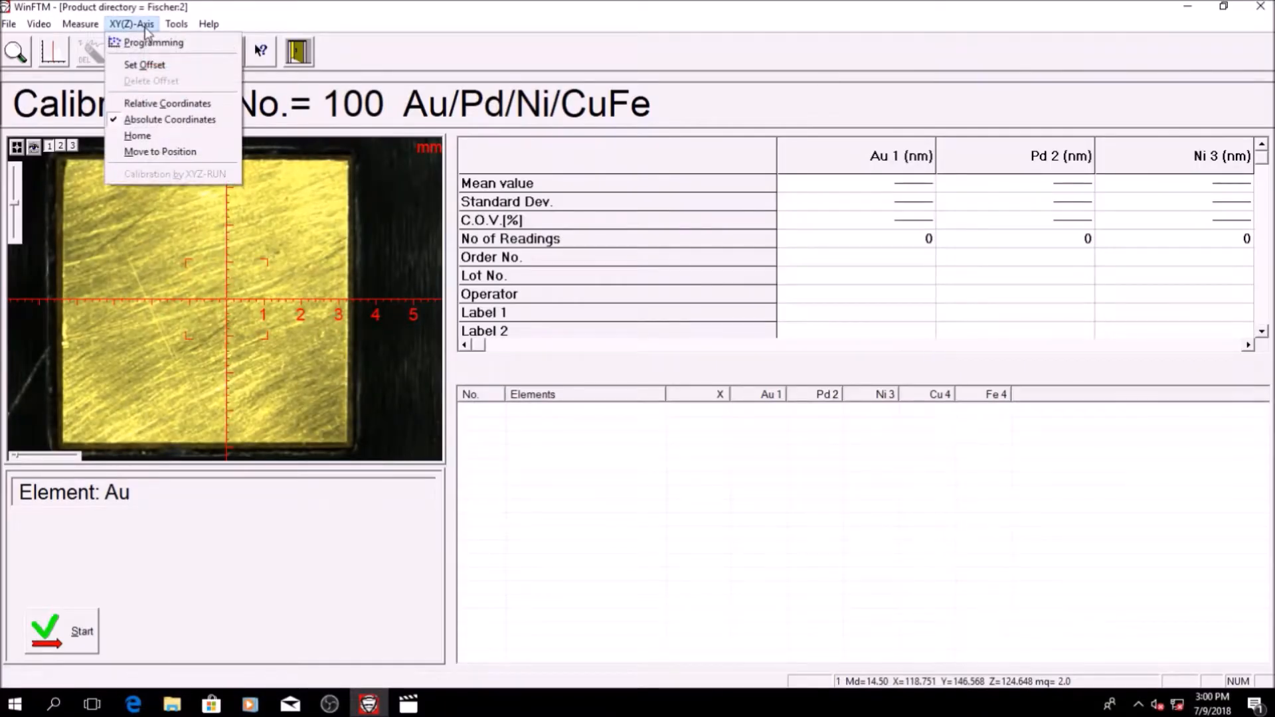
- Store the current stage position as the standard's measuring point in XY(Z) Programming
{"action": "left_click", "coordinate": [152, 42]}
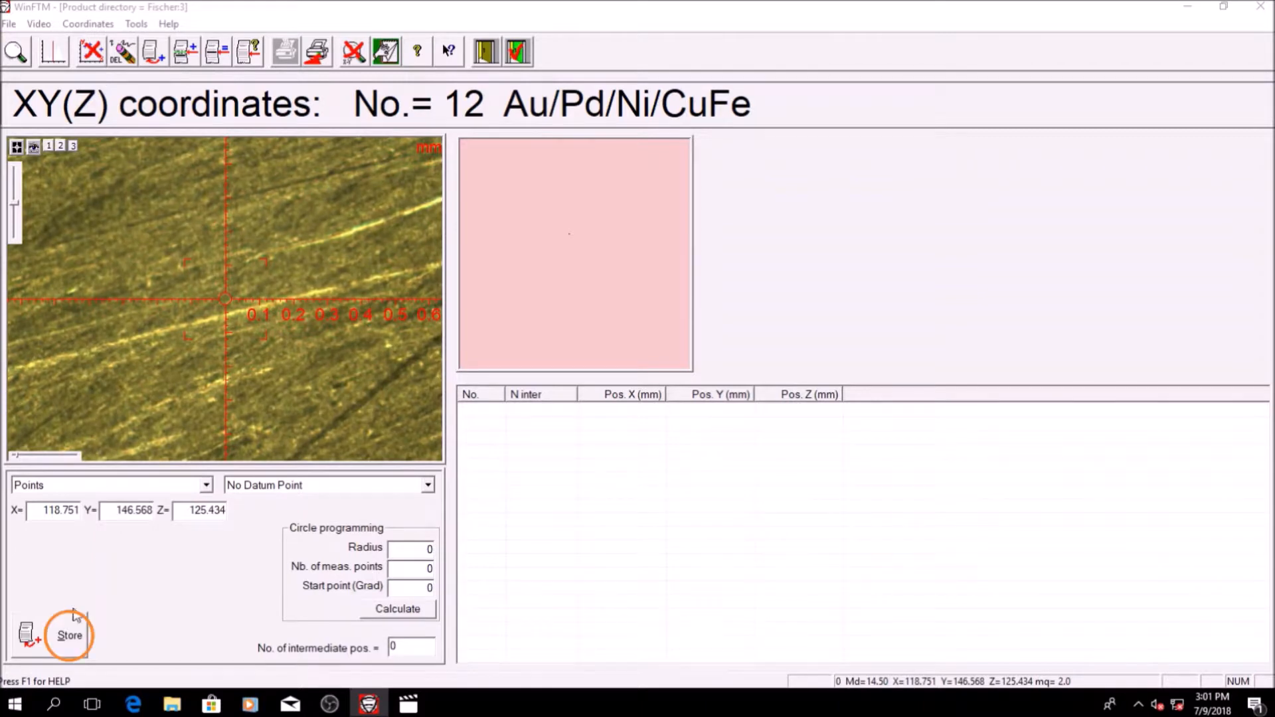
{"action": "left_click", "coordinate": [69, 635]}
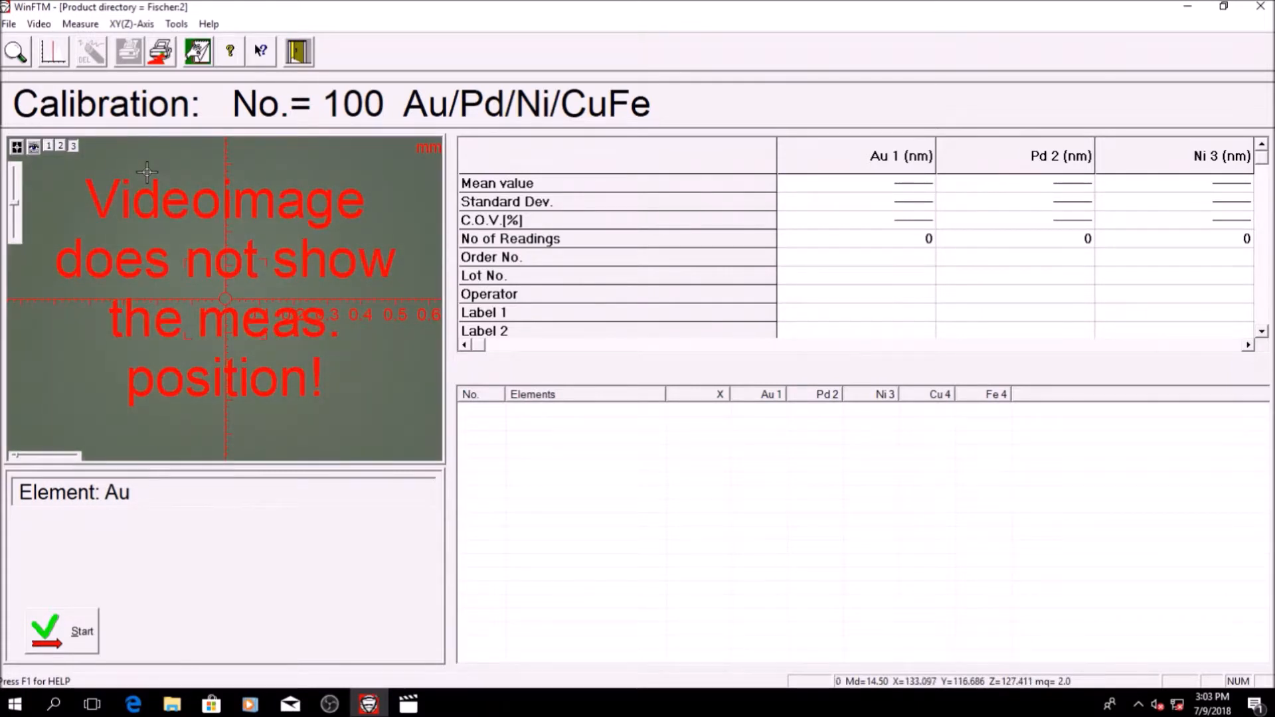
- Start the Au calibration measurement with its 179-second countdown
{"action": "left_click", "coordinate": [81, 638]}
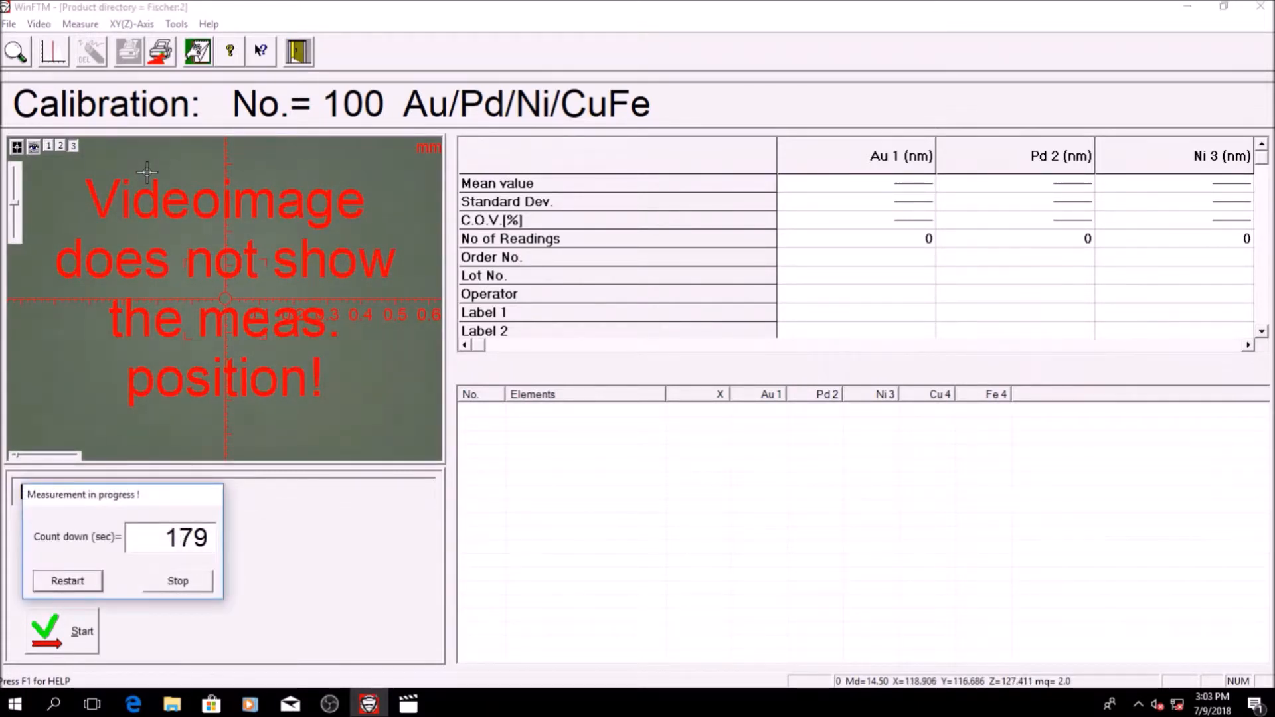